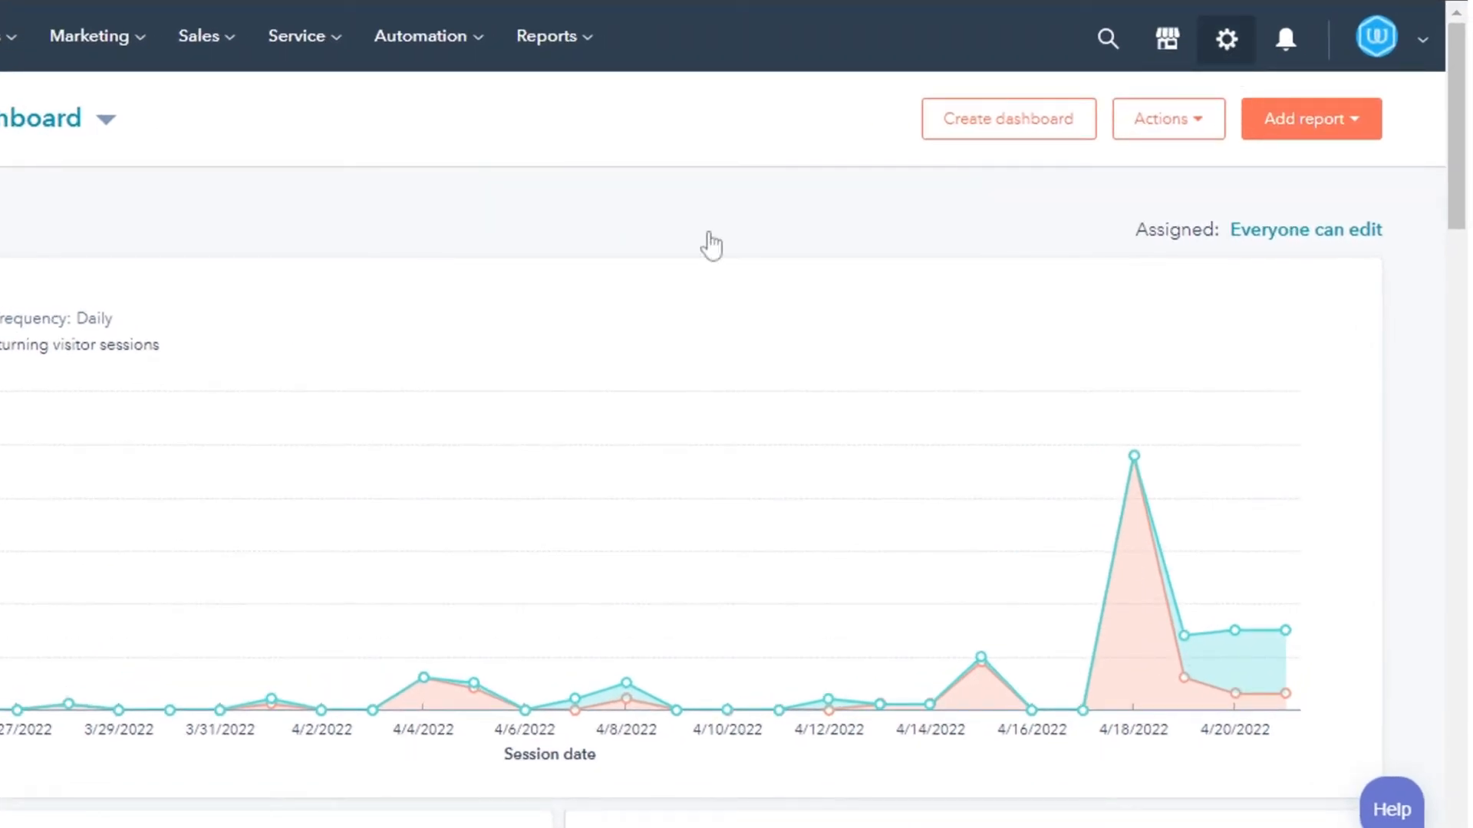
Go from the reports dashboard to account settings and scroll the sidebar to the Website section
{"action": "left_click", "coordinate": [1227, 39]}
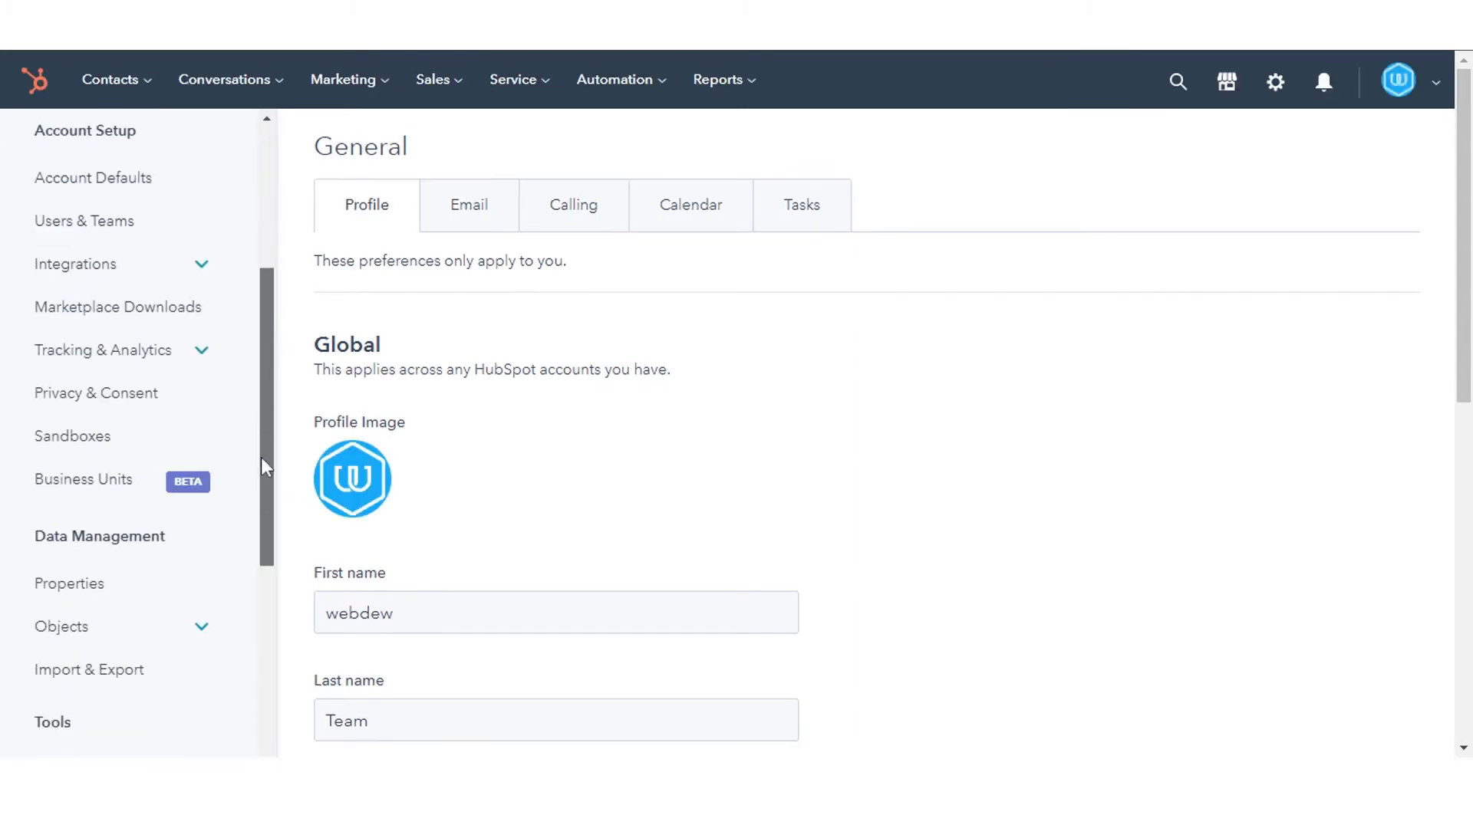
{"action": "scroll", "scroll_direction": "down", "scroll_amount": 3}
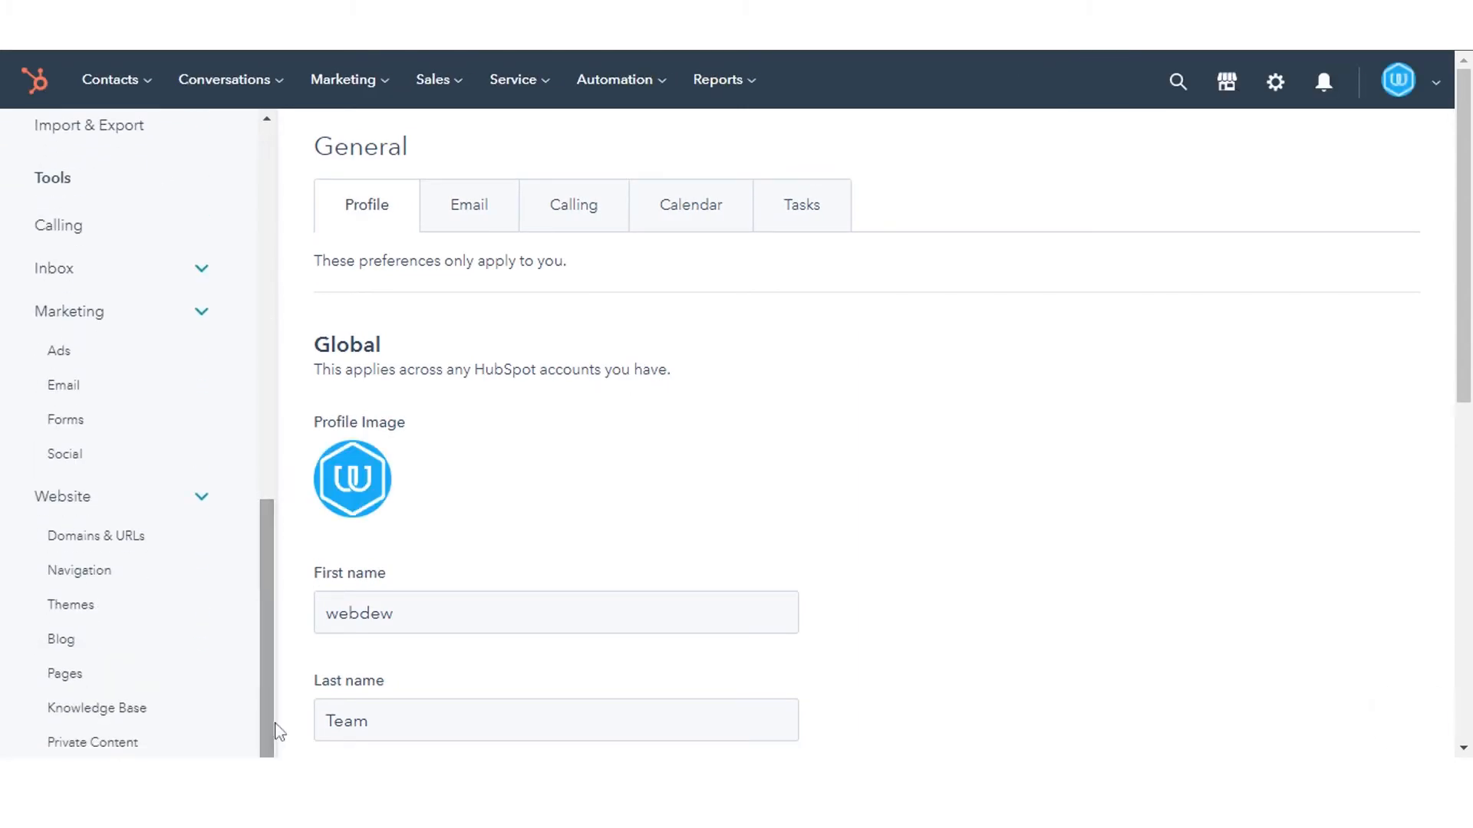
{"action": "mouse_move", "coordinate": [73, 498]}
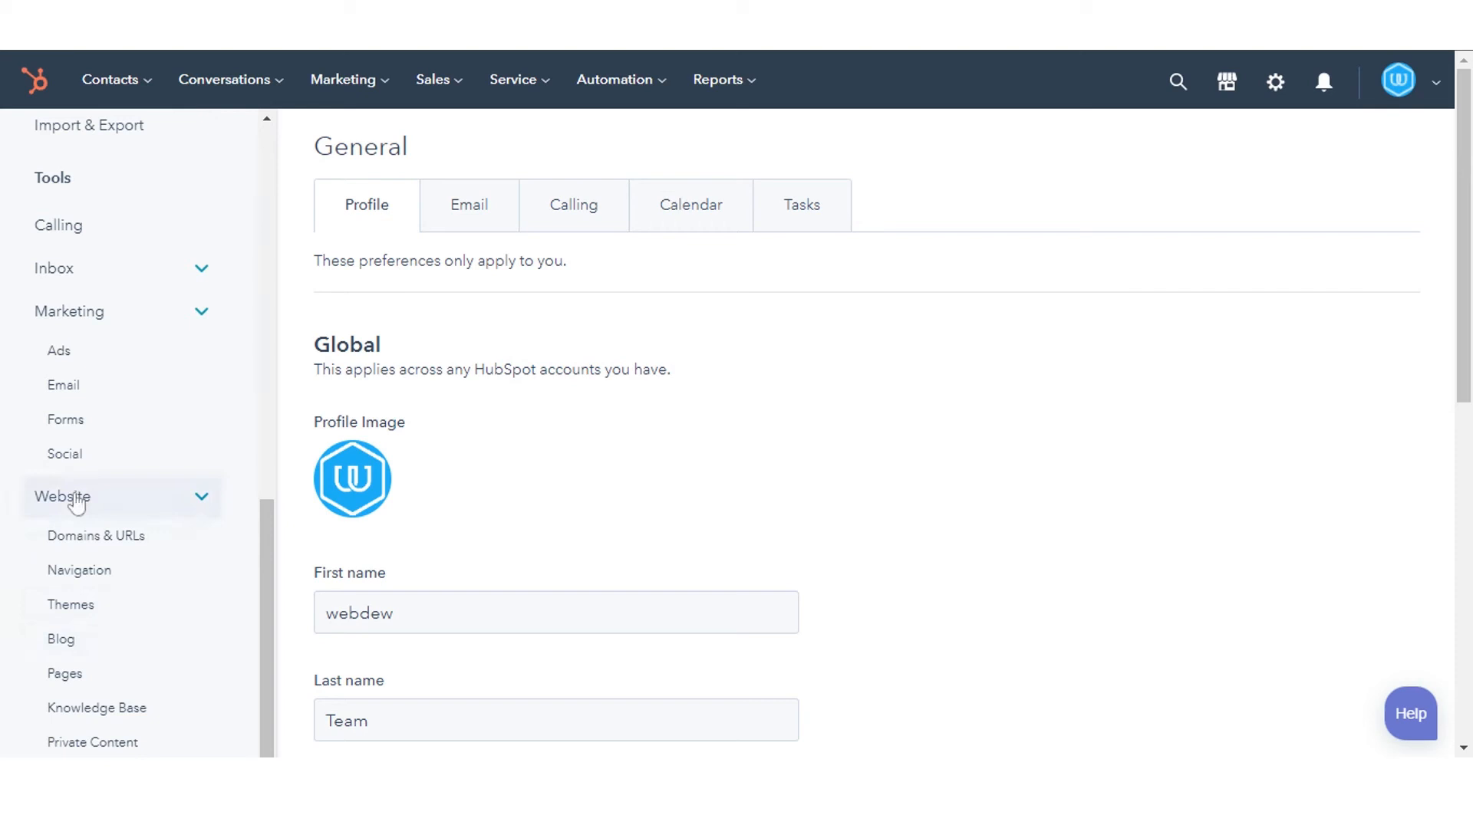
Show the Domains & URLs page down to the Primary domains list for each content type
{"action": "left_click", "coordinate": [96, 536]}
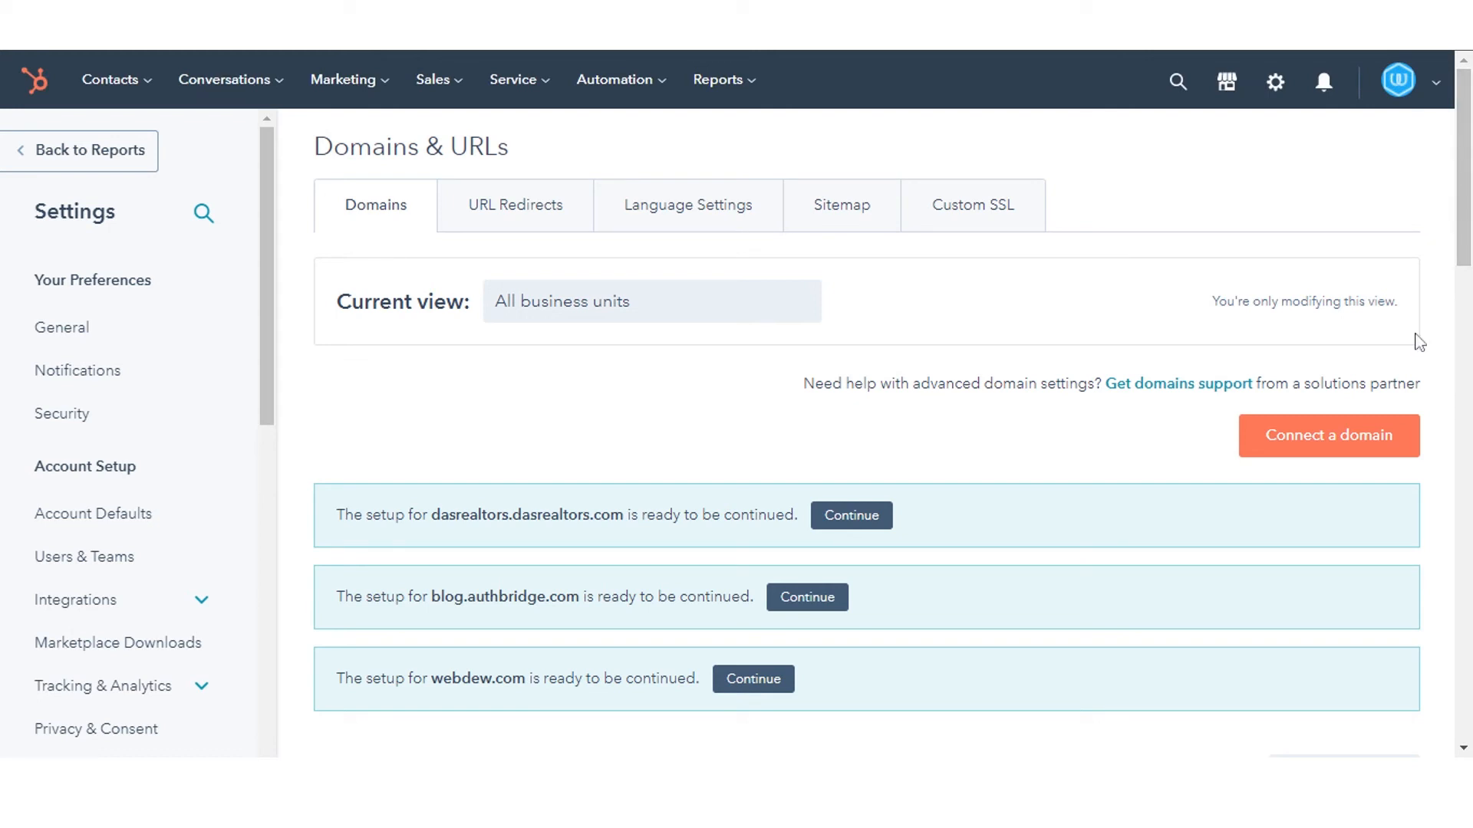
{"action": "left_click", "coordinate": [1329, 435]}
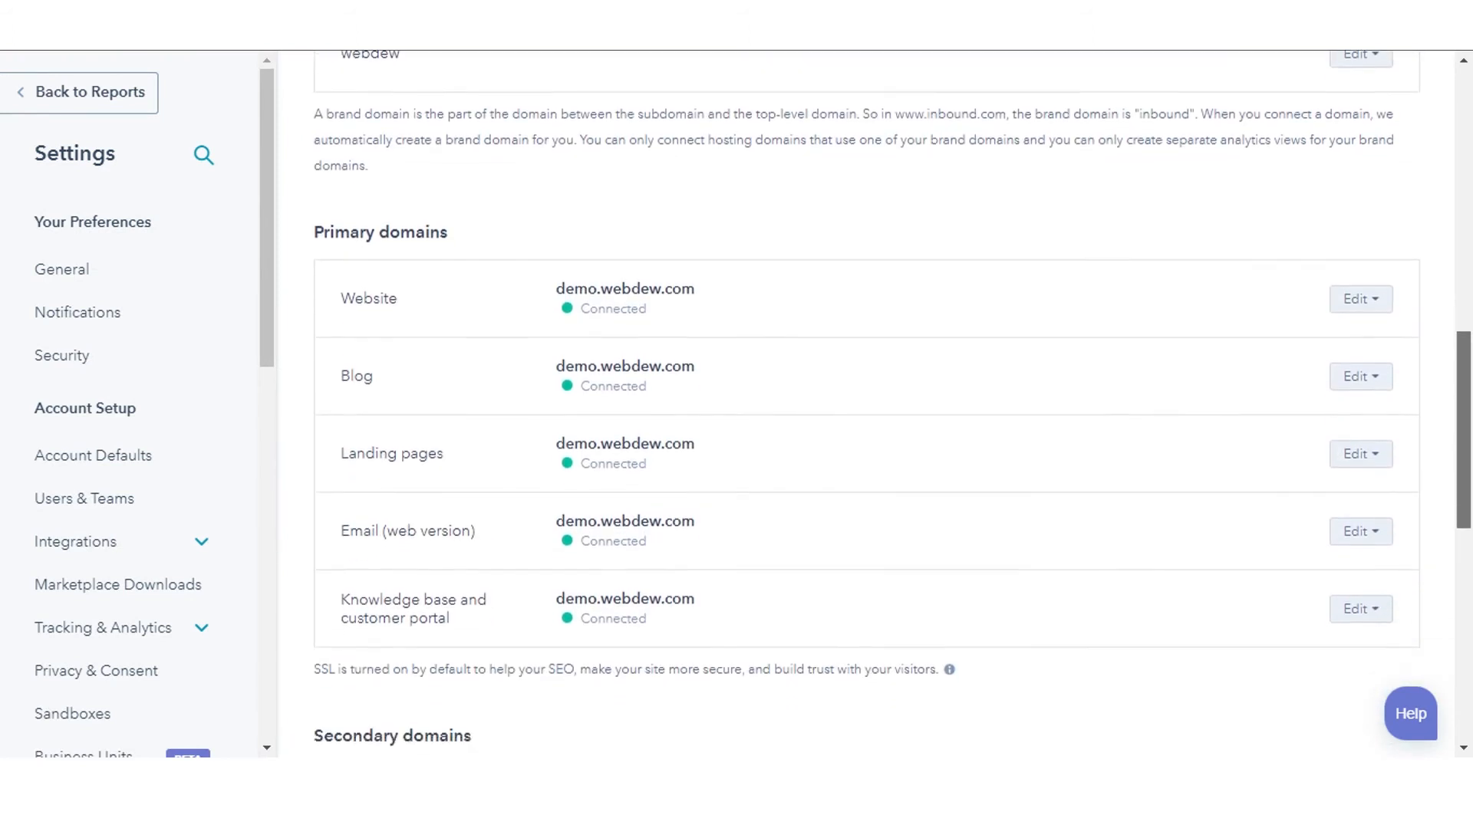
Choose Replace primary domain from the Edit menu of the Website primary domain
{"action": "scroll", "scroll_direction": "down", "scroll_amount": 3}
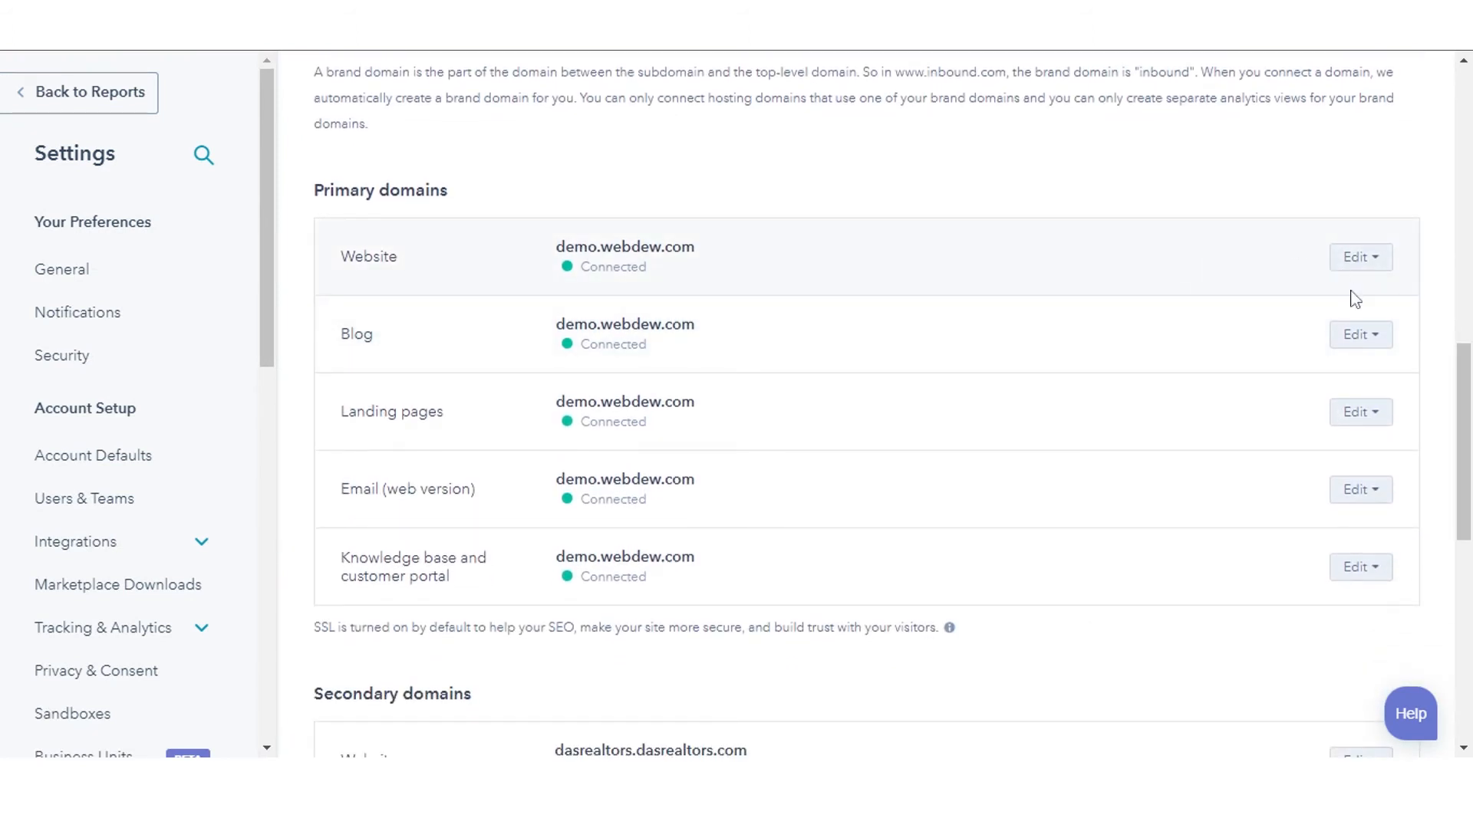
{"action": "left_click", "coordinate": [1360, 257]}
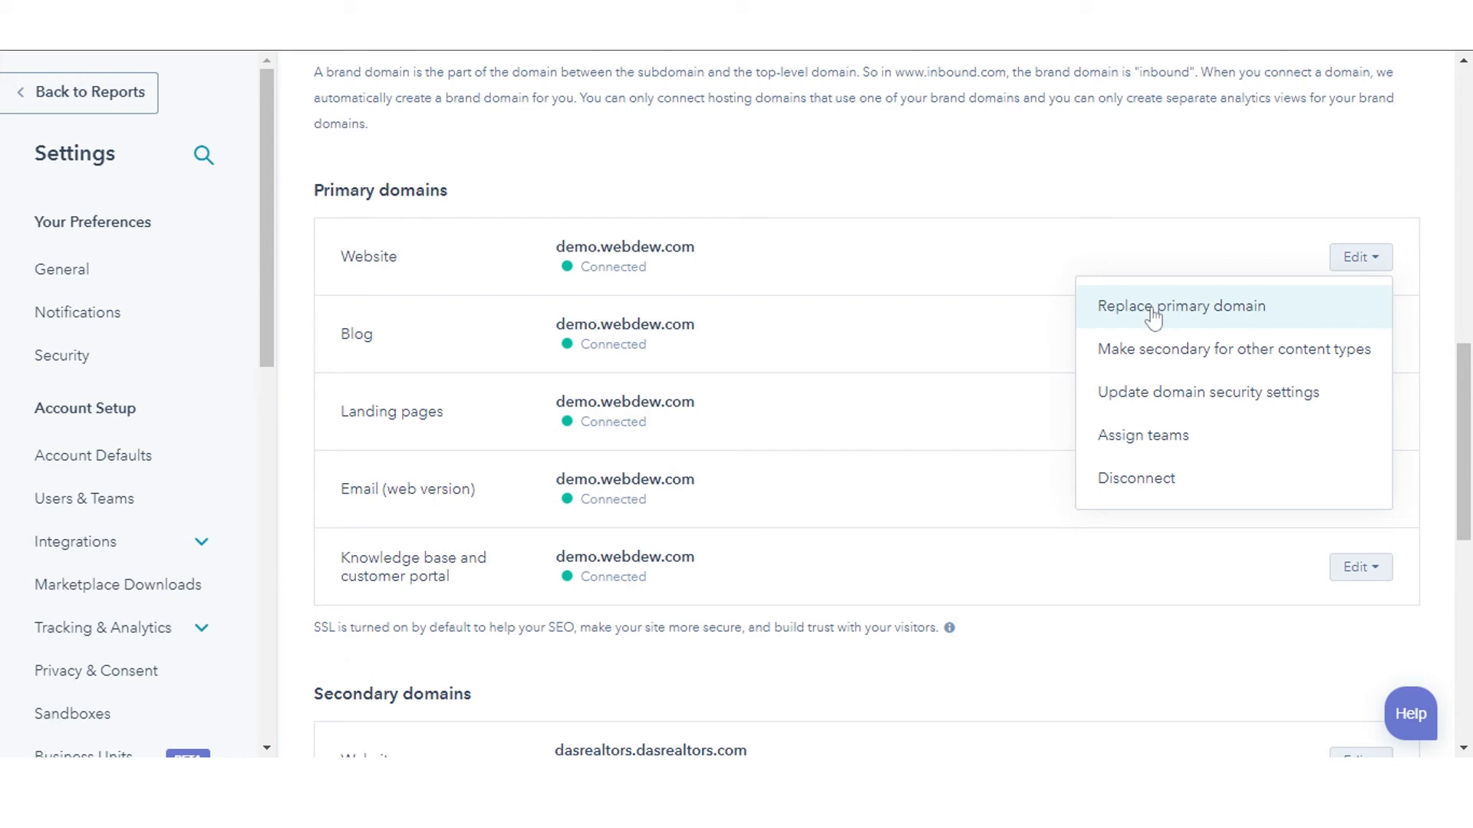
{"action": "left_click", "coordinate": [1183, 306]}
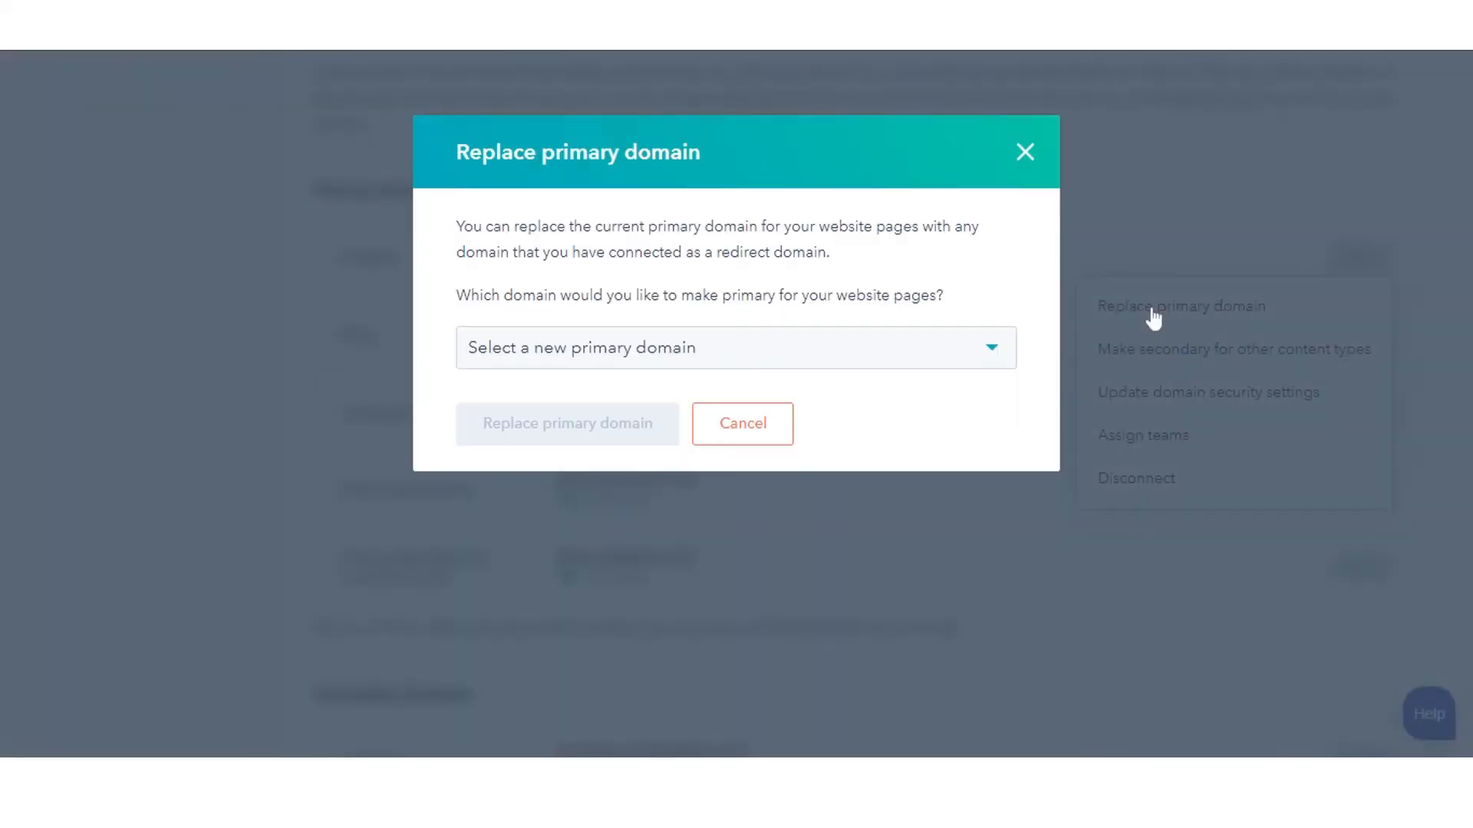